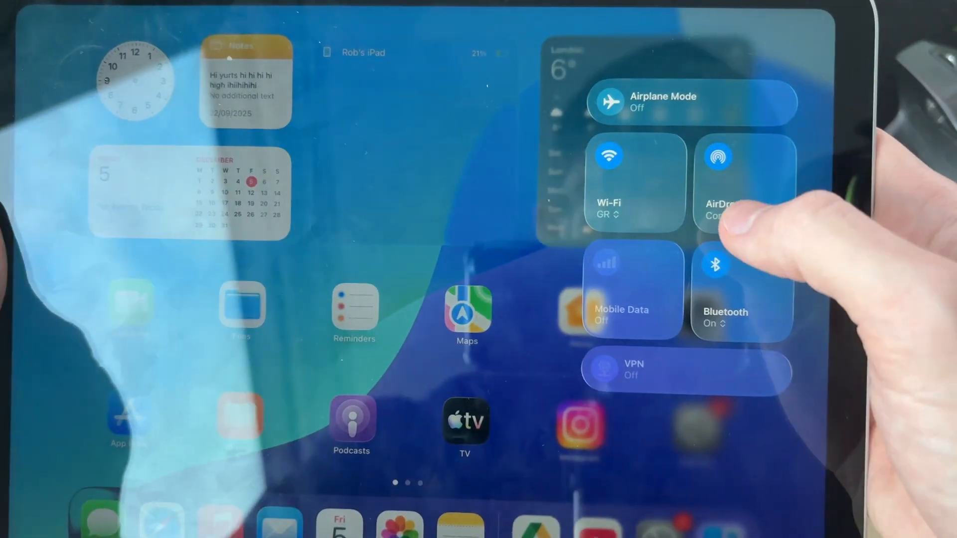
Turn off Bluetooth, then switch back to Settings and open the Battery page
click(723, 290)
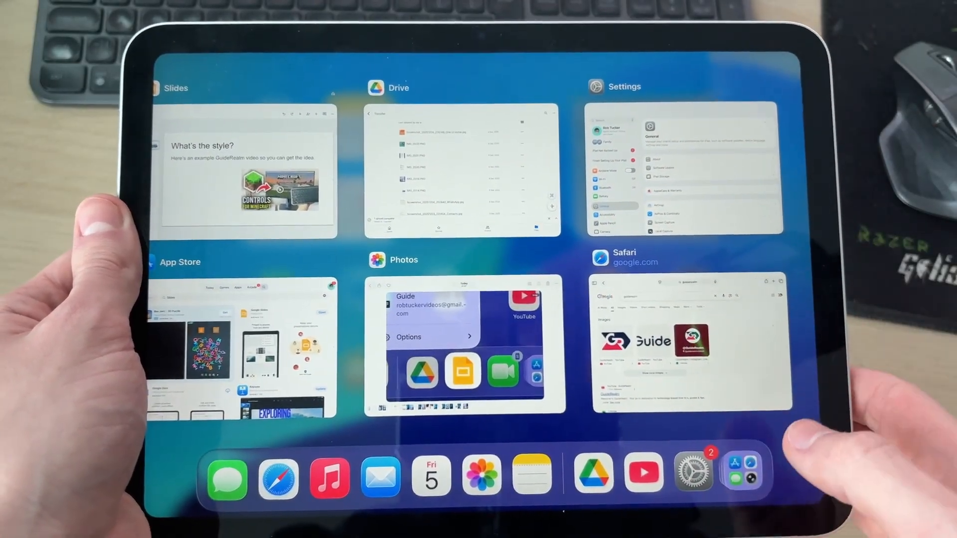
click(680, 171)
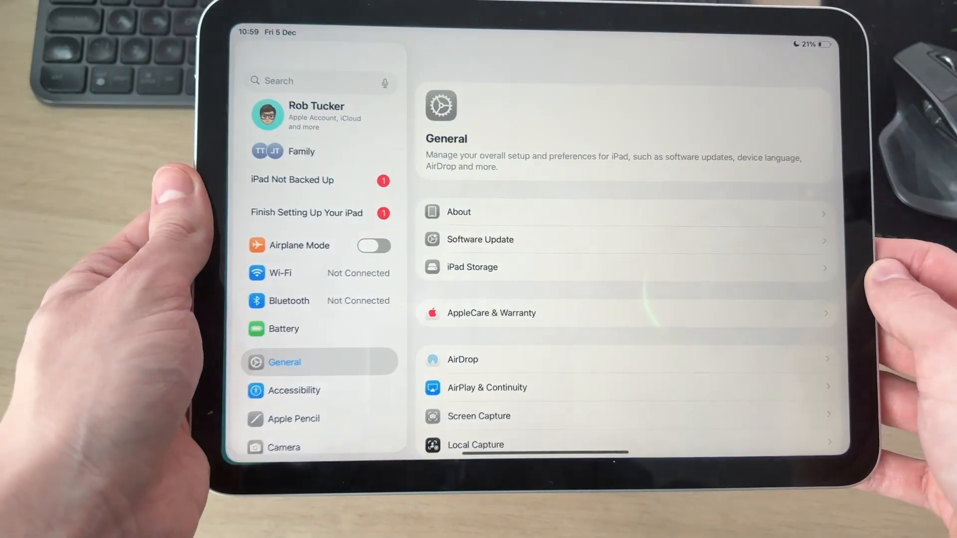
click(283, 328)
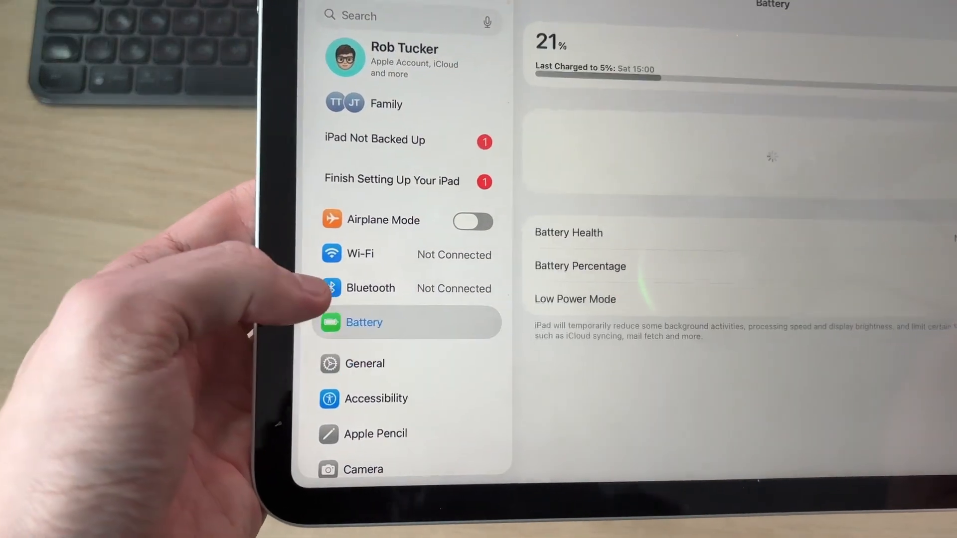